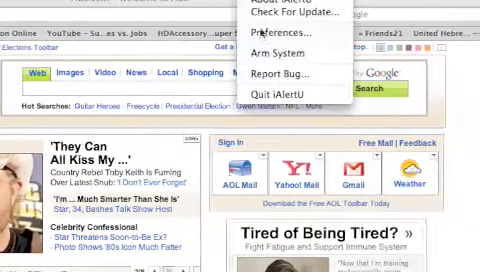
Arm iAlertU from its menu bar icon and enter the two-character password.
click(291, 51)
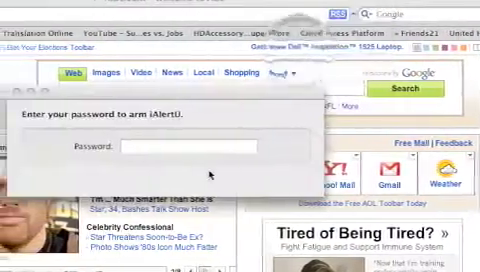
text(••)
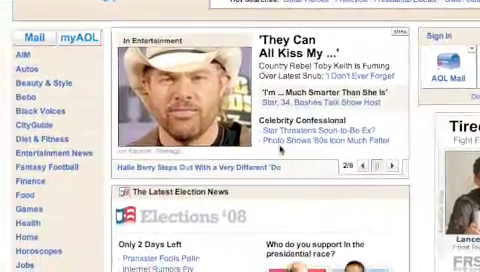
scroll(up, 3)
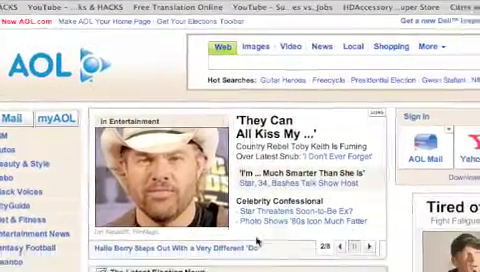
scroll(down, 3)
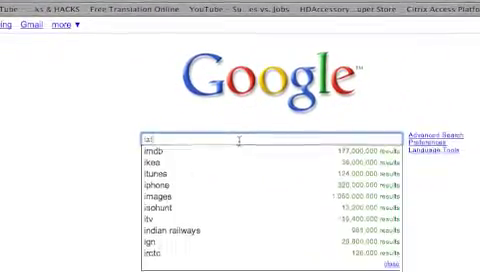
Run the Google search for iAlertU and open the VersionTracker iAlertU 0.29b page.
key(Return)
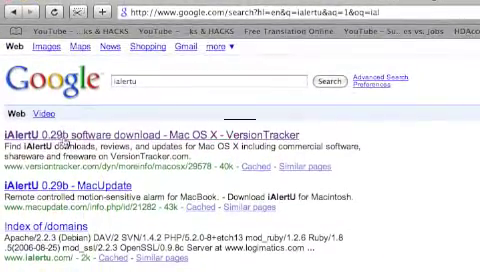
click(127, 127)
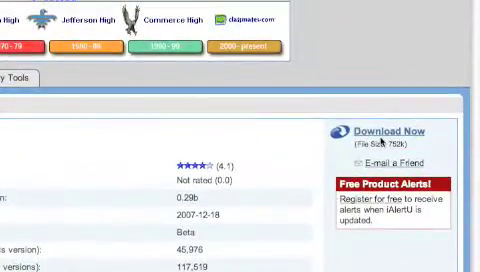
Scroll the VersionTracker download page, then choose Arm System from iAlertU's menu bar icon.
scroll(up, 3)
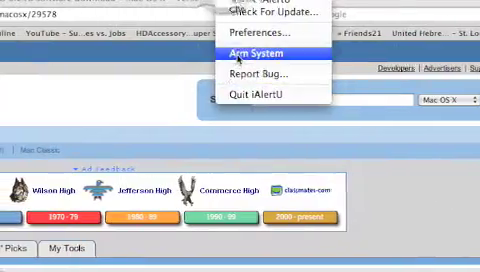
click(262, 48)
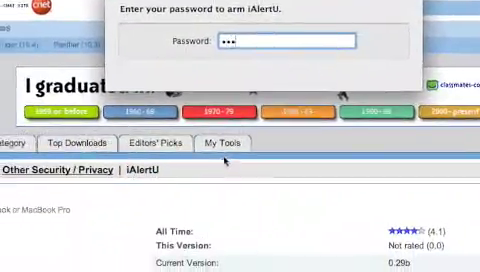